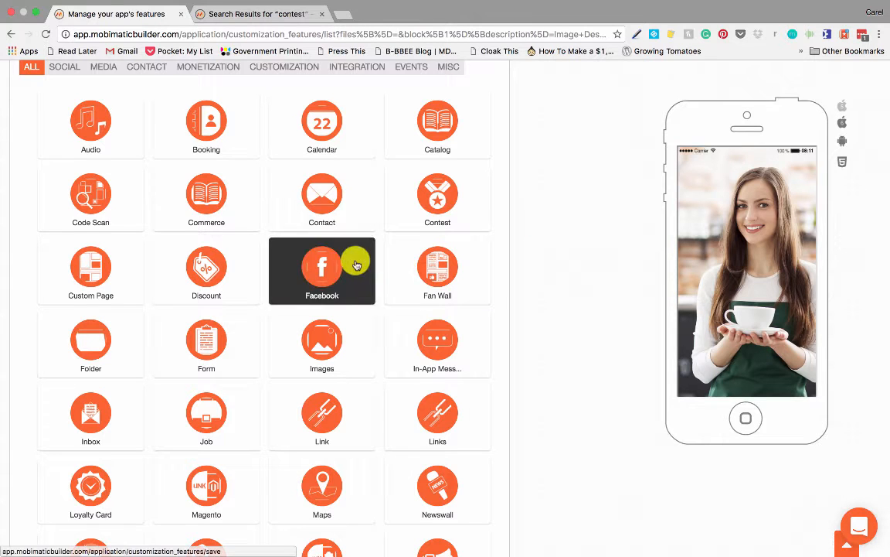
{"action": "mouse_move", "coordinate": [437, 271]}
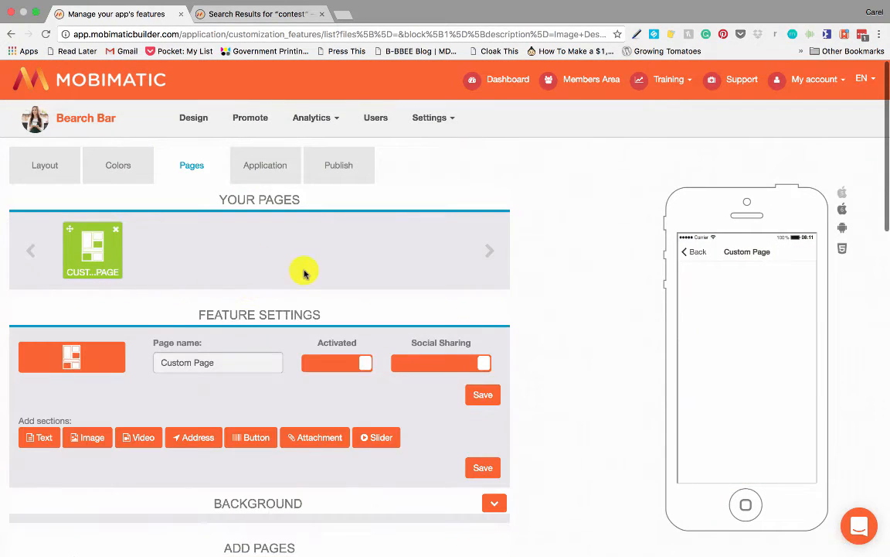
- Change the page name in Feature Settings from 'Custom Page' to 'Special Page'
{"action": "scroll", "scroll_direction": "down", "scroll_amount": 3}
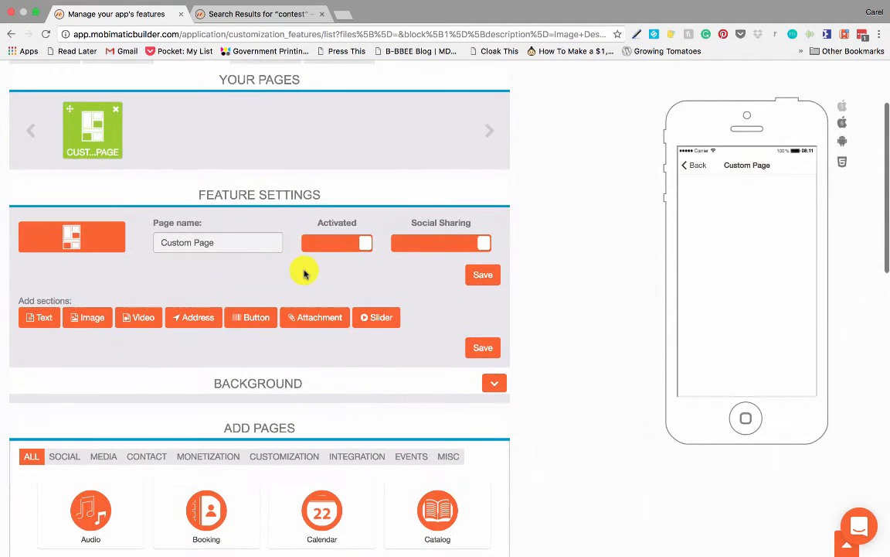
{"action": "mouse_move", "coordinate": [102, 244]}
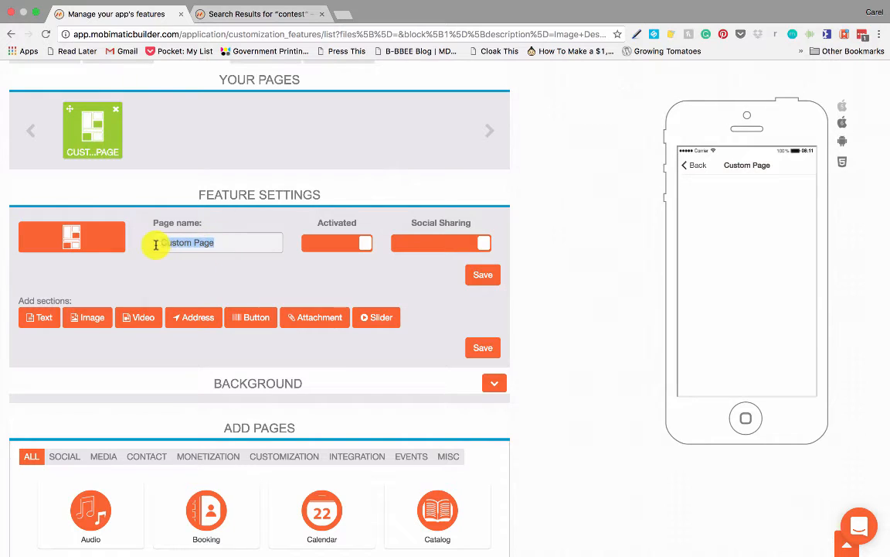
{"action": "type", "text": "Special Page"}
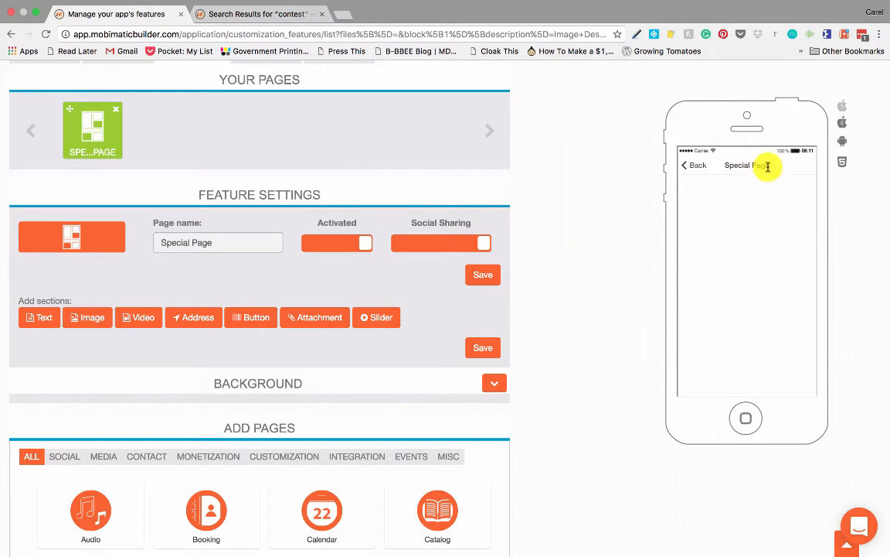
{"action": "scroll", "scroll_direction": "down", "scroll_amount": 3}
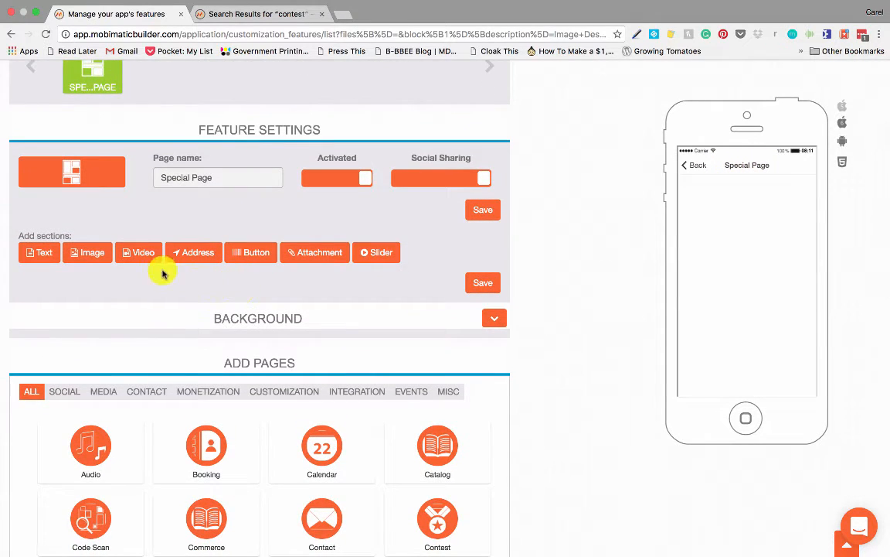
{"action": "mouse_move", "coordinate": [114, 272]}
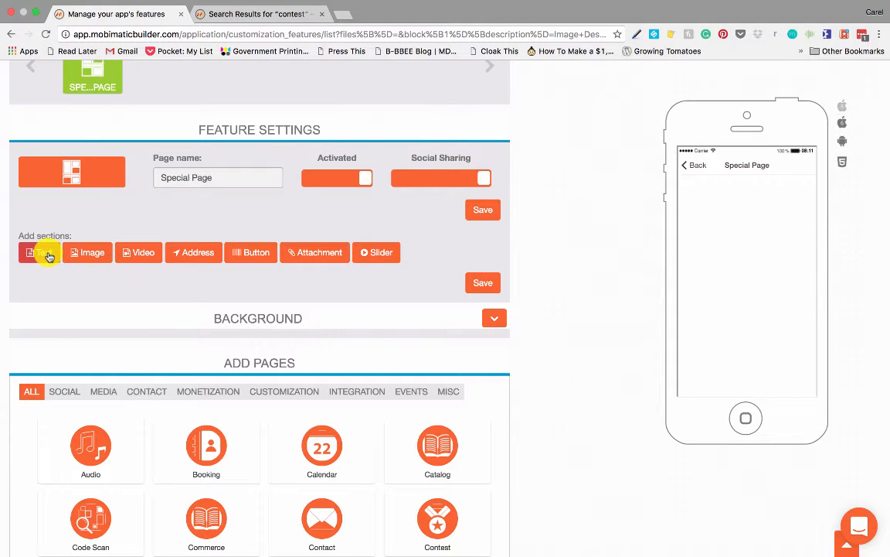
- Add a Text section containing 'Text Section Test' and save it
{"action": "left_click", "coordinate": [40, 252]}
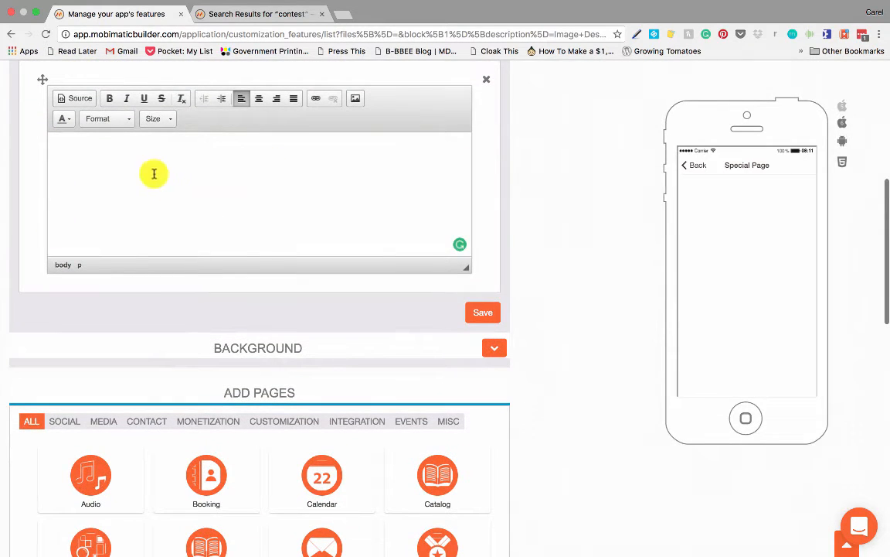
{"action": "mouse_move", "coordinate": [263, 182]}
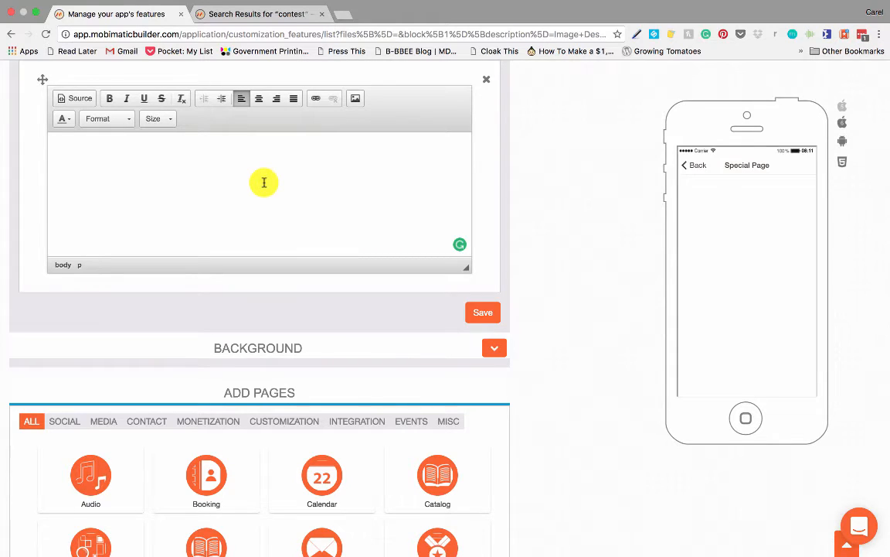
{"action": "type", "text": "Text Section t"}
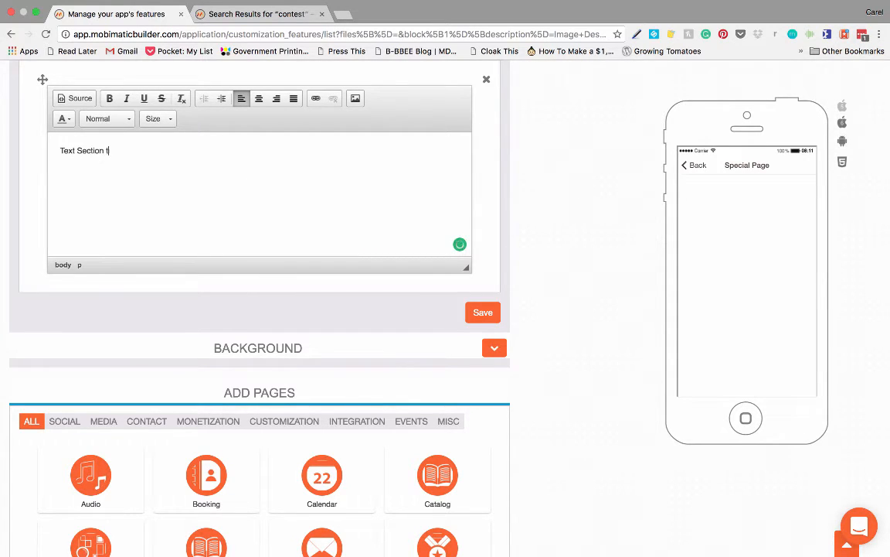
{"action": "type", "text": "es"}
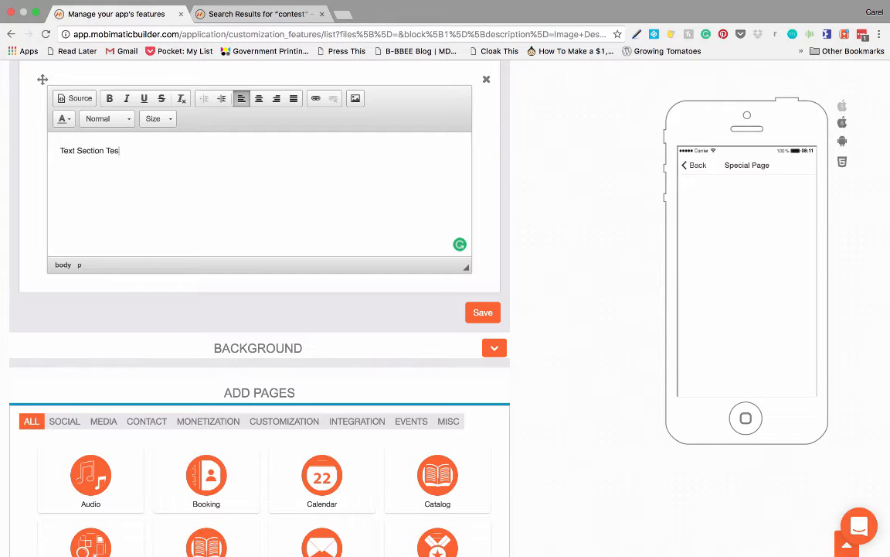
{"action": "left_click", "coordinate": [482, 312]}
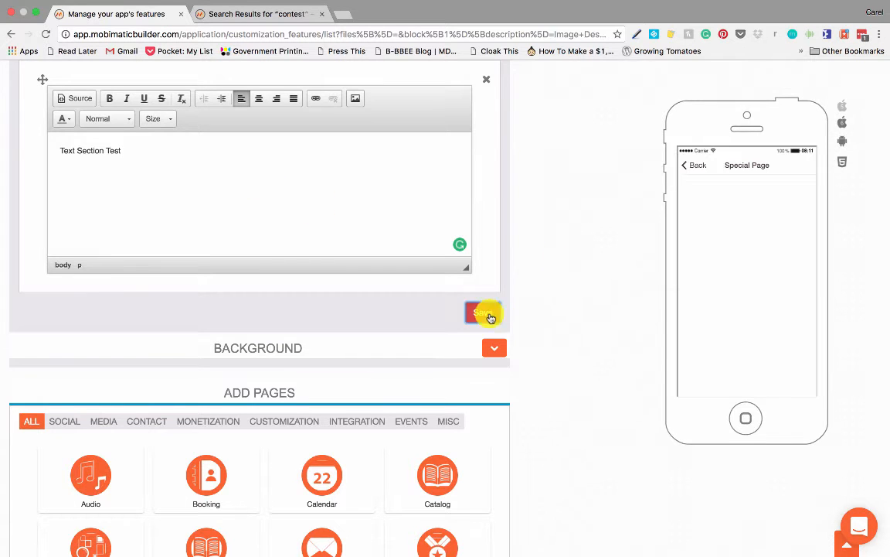
{"action": "left_click", "coordinate": [482, 312]}
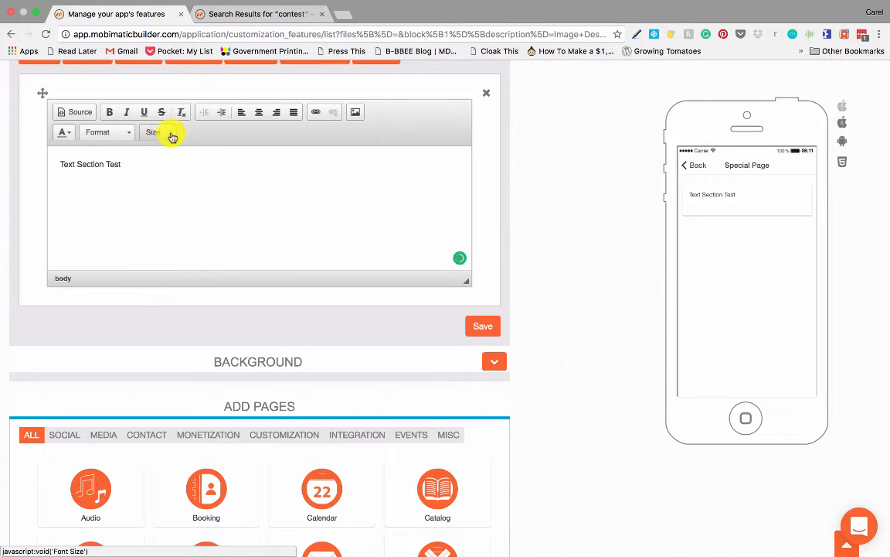
{"action": "mouse_move", "coordinate": [307, 130]}
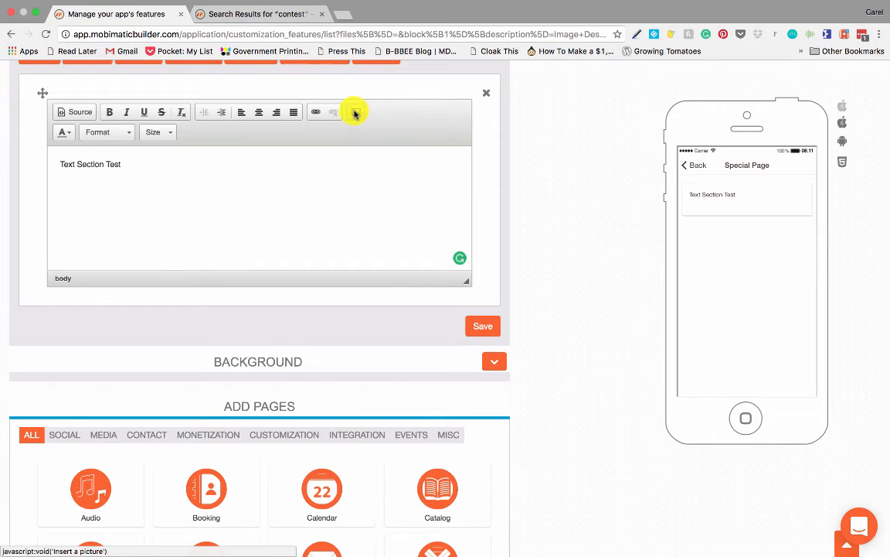
{"action": "mouse_move", "coordinate": [315, 113]}
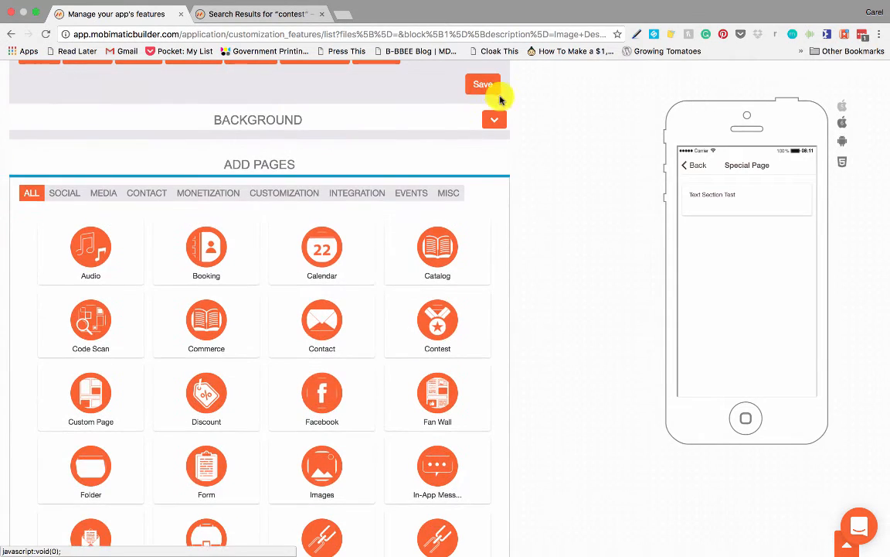
- Insert a Video block showing YouTube, Podcast and My Video options, none selected yet
{"action": "left_click", "coordinate": [87, 145]}
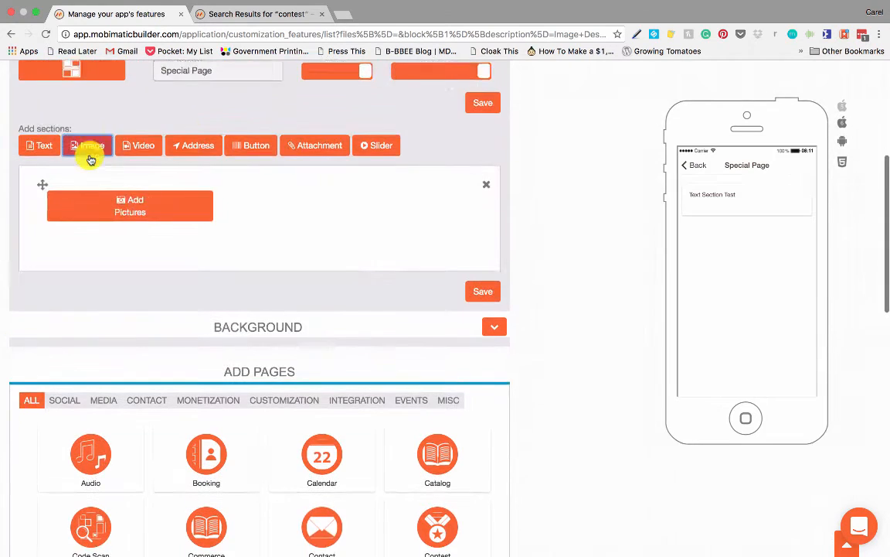
{"action": "scroll", "scroll_direction": "down", "scroll_amount": 3}
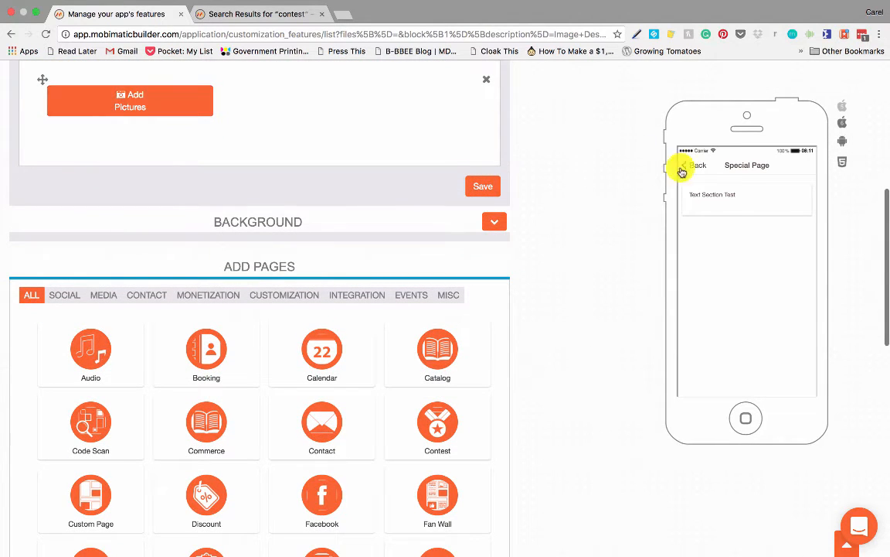
{"action": "scroll", "scroll_direction": "down", "scroll_amount": 3}
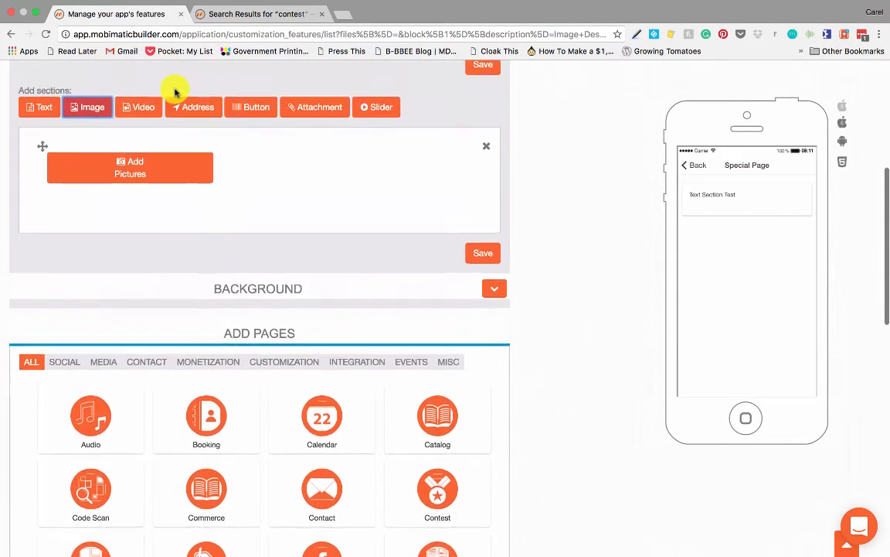
{"action": "left_click", "coordinate": [142, 107]}
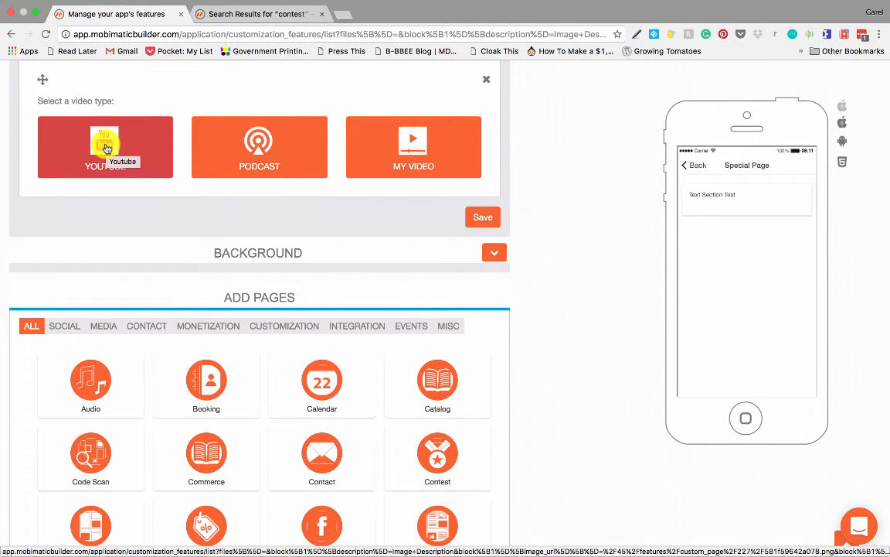
{"action": "mouse_move", "coordinate": [217, 153]}
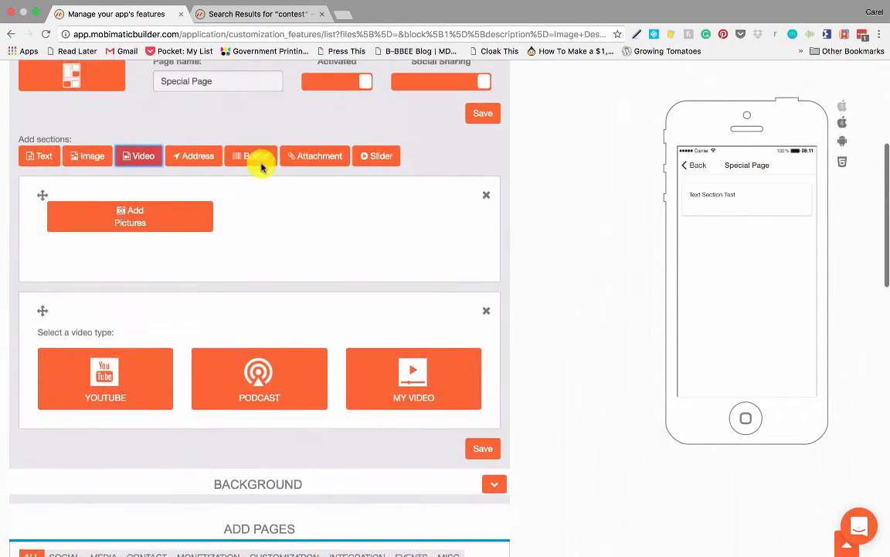
- Add an Address section and review its Phone/Link/Email options
{"action": "left_click", "coordinate": [193, 155]}
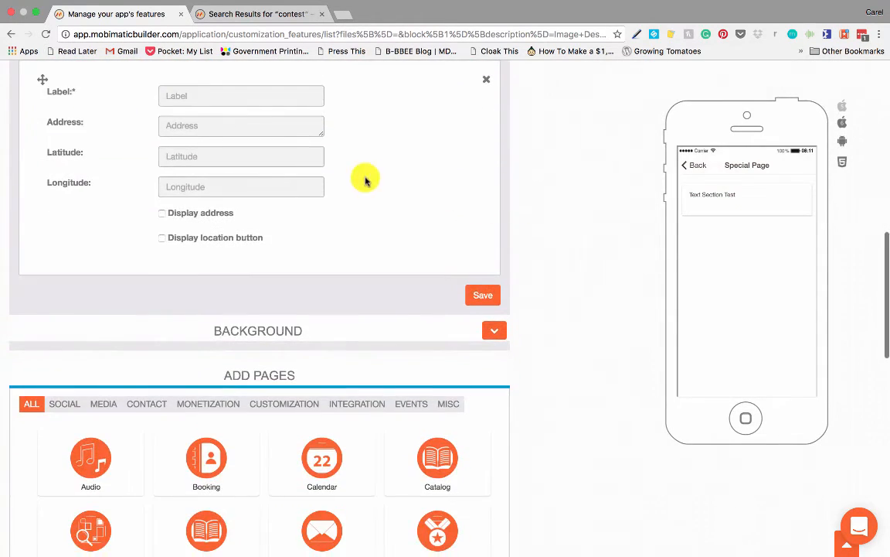
{"action": "scroll", "scroll_direction": "up", "scroll_amount": 3}
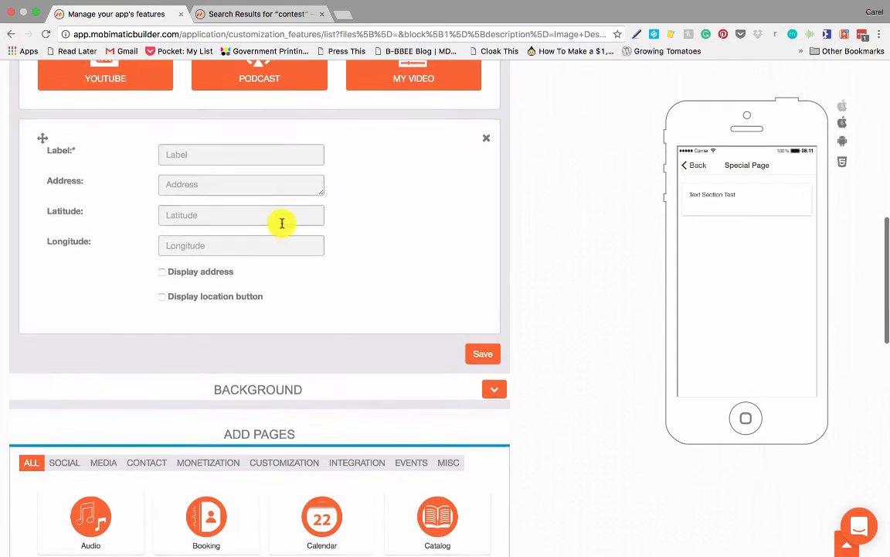
{"action": "scroll", "scroll_direction": "up", "scroll_amount": 3}
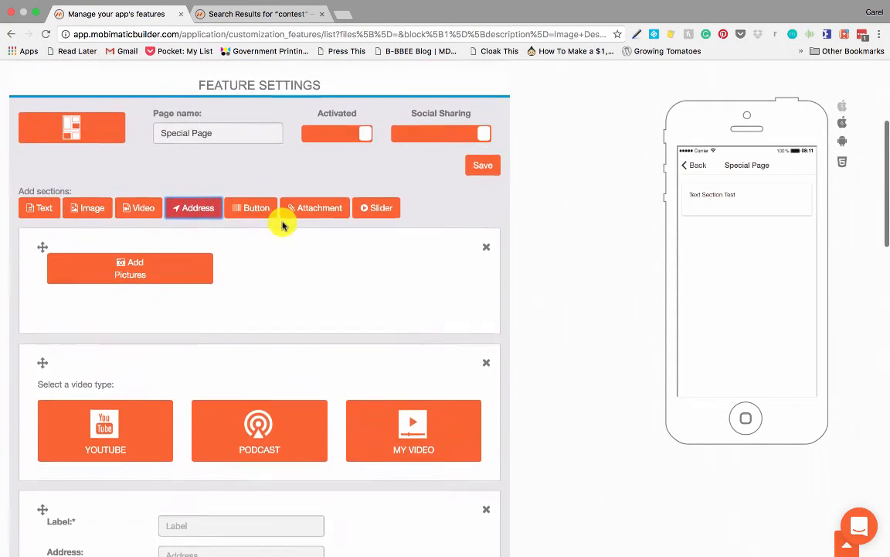
{"action": "scroll", "scroll_direction": "down", "scroll_amount": 3}
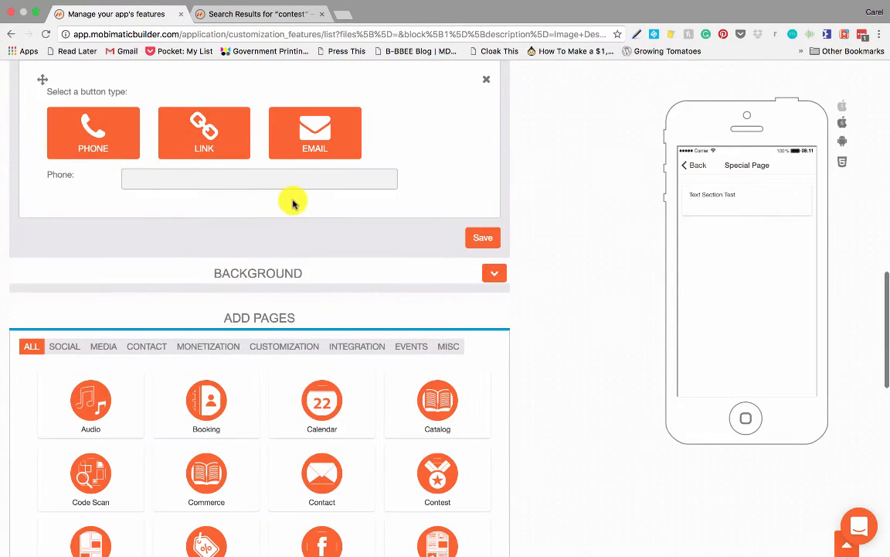
{"action": "mouse_move", "coordinate": [235, 153]}
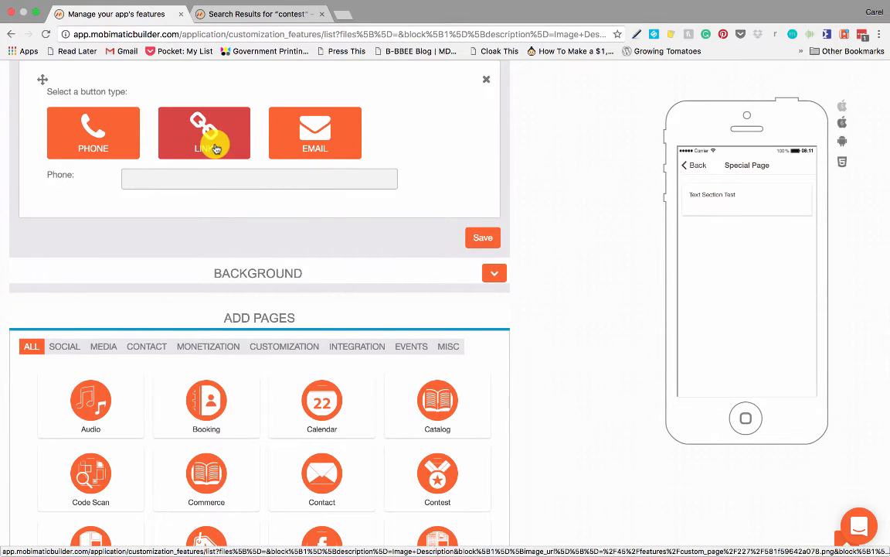
- Add a Button section, then remove the extra blocks so only the image section remains
{"action": "left_click", "coordinate": [93, 133]}
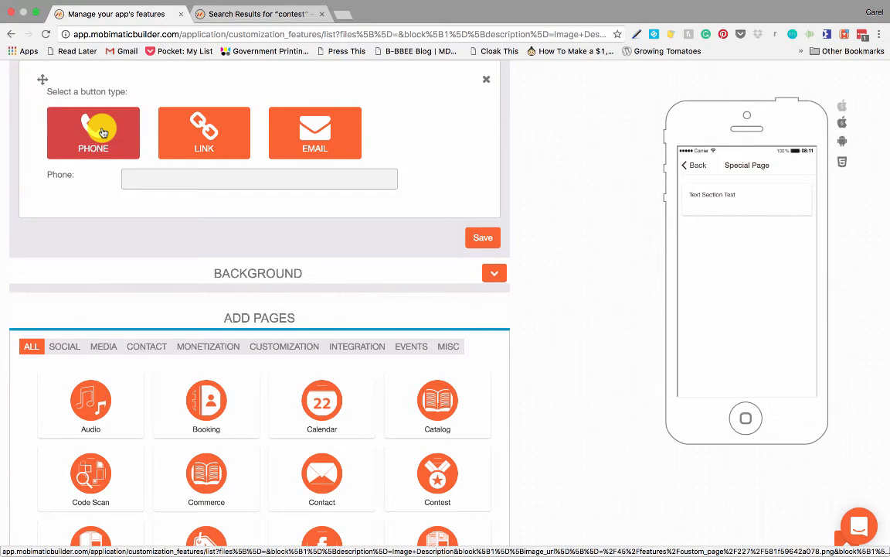
{"action": "left_click", "coordinate": [204, 133]}
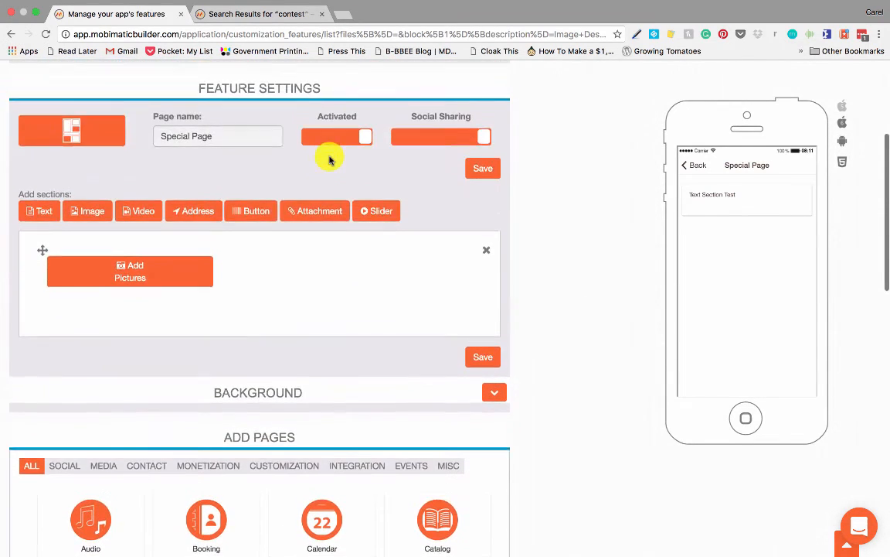
- Try an Attachment section, then delete the attachment and picture blocks leaving no sections
{"action": "scroll", "scroll_direction": "down", "scroll_amount": 3}
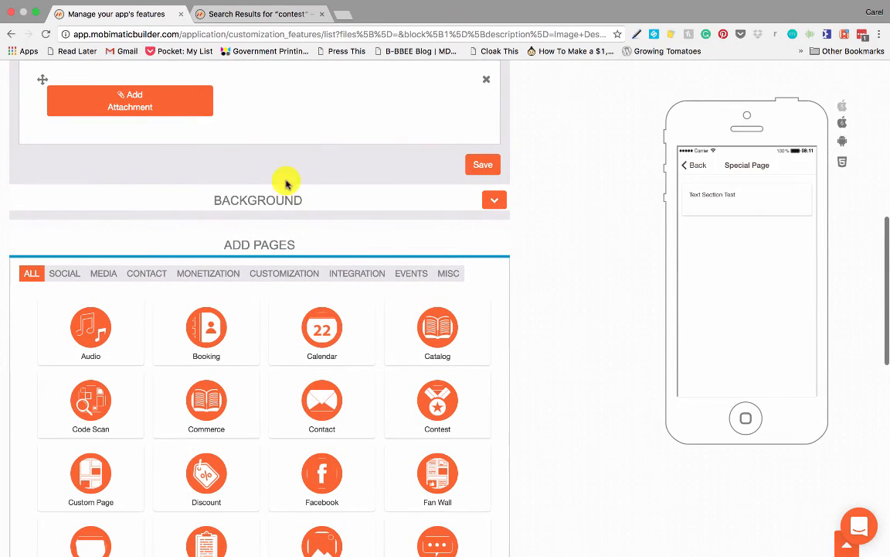
{"action": "mouse_move", "coordinate": [272, 167]}
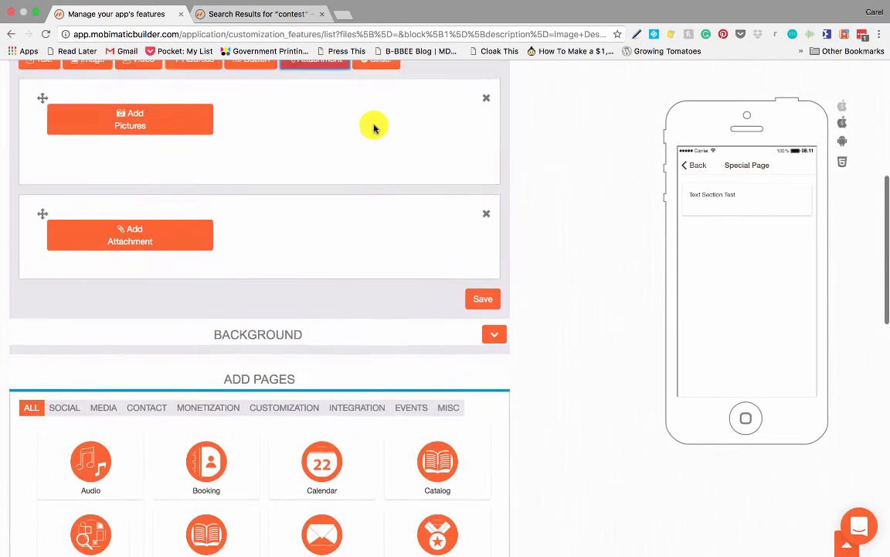
{"action": "scroll", "scroll_direction": "up", "scroll_amount": 3}
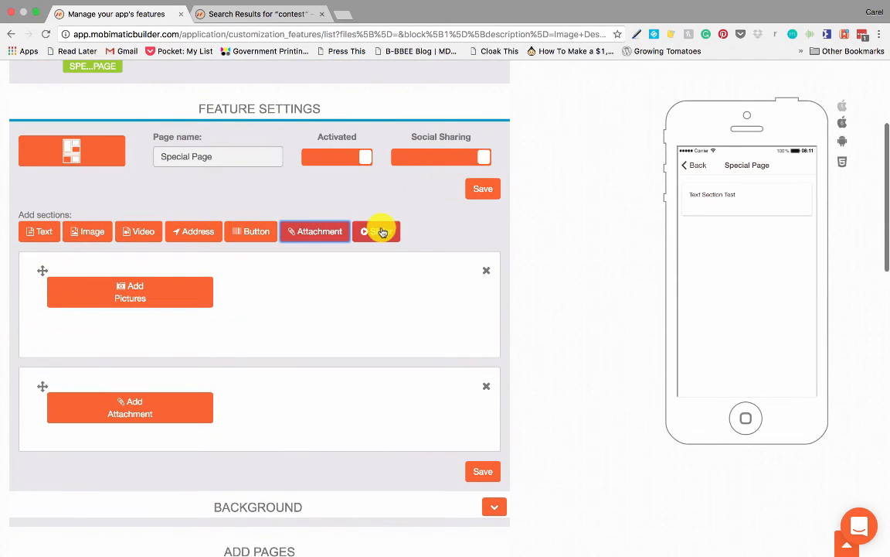
{"action": "scroll", "scroll_direction": "down", "scroll_amount": 3}
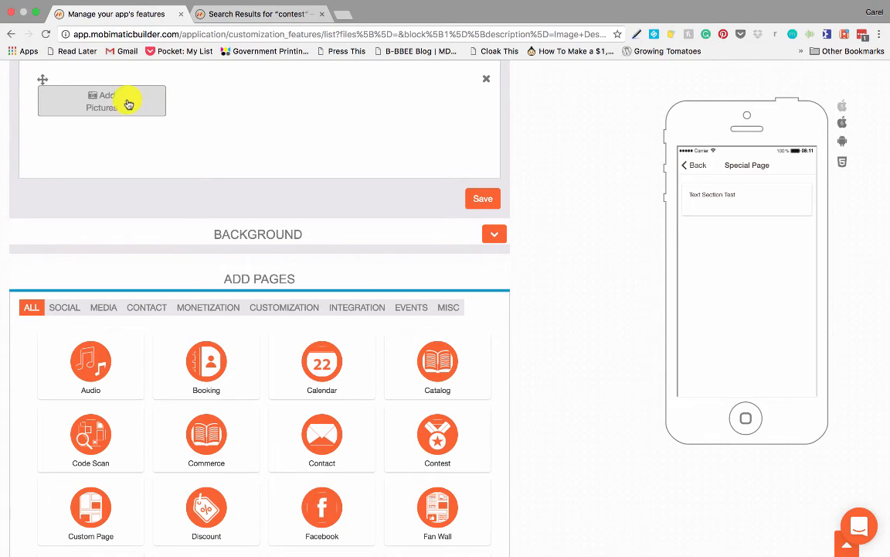
{"action": "mouse_move", "coordinate": [438, 127]}
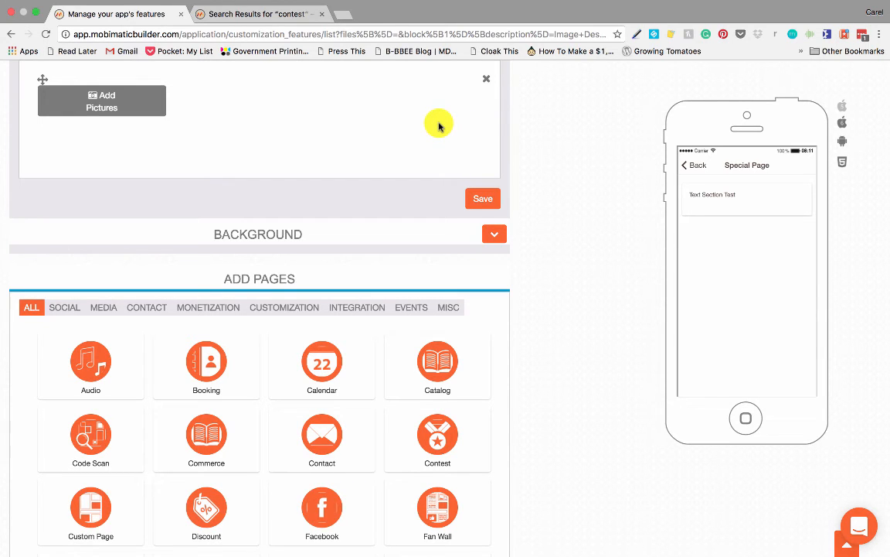
{"action": "scroll", "scroll_direction": "down", "scroll_amount": 3}
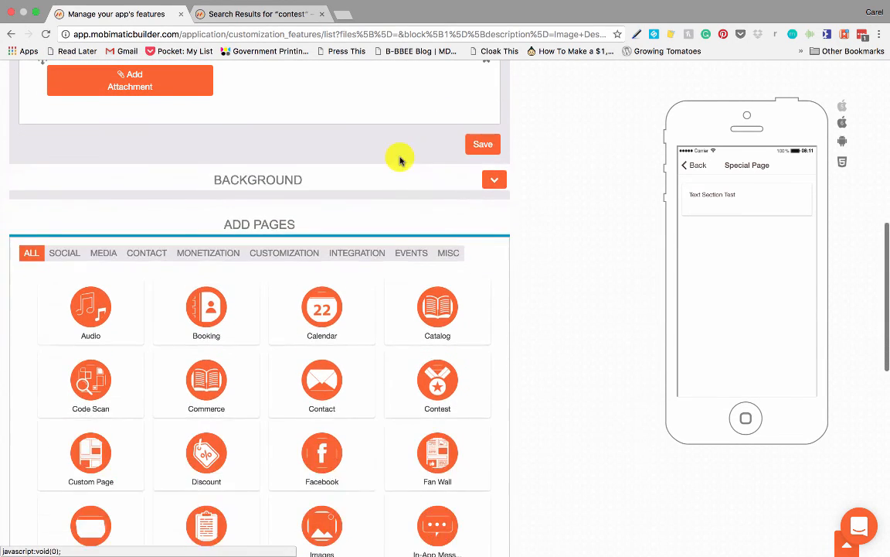
{"action": "scroll", "scroll_direction": "up", "scroll_amount": 3}
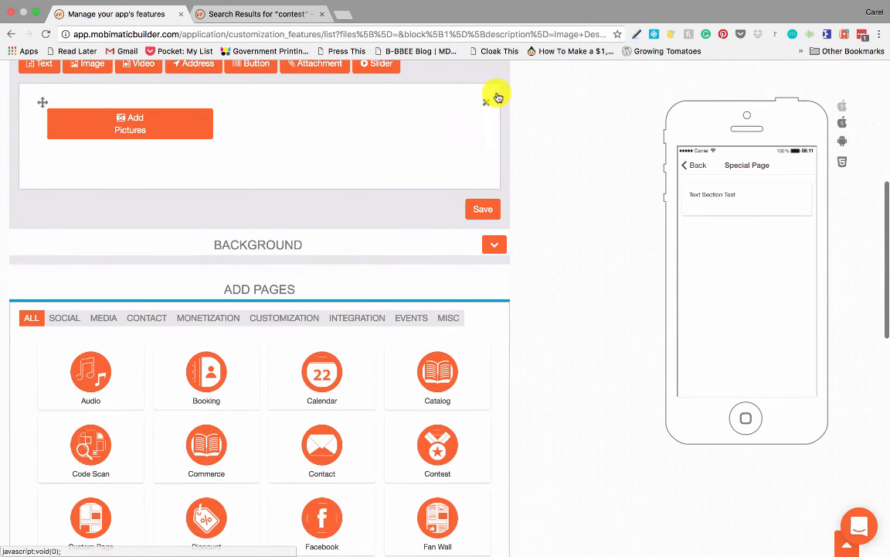
{"action": "scroll", "scroll_direction": "up", "scroll_amount": 3}
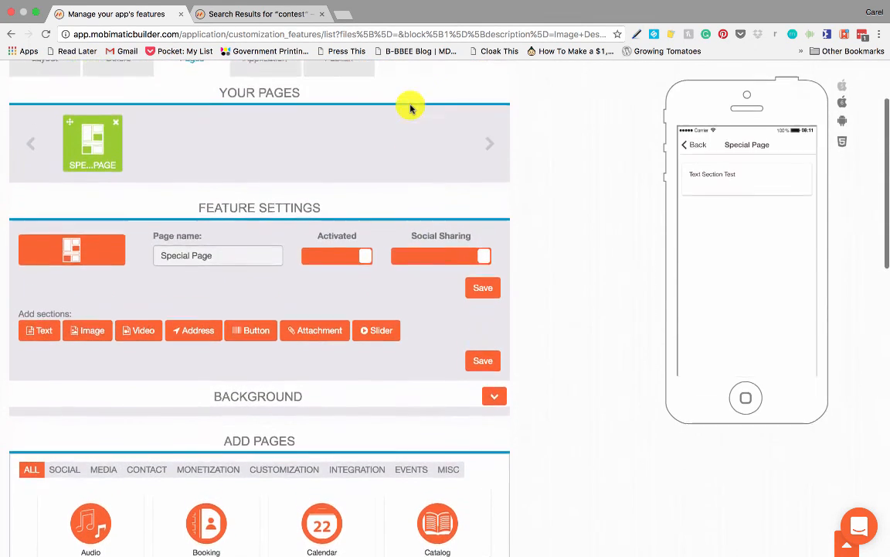